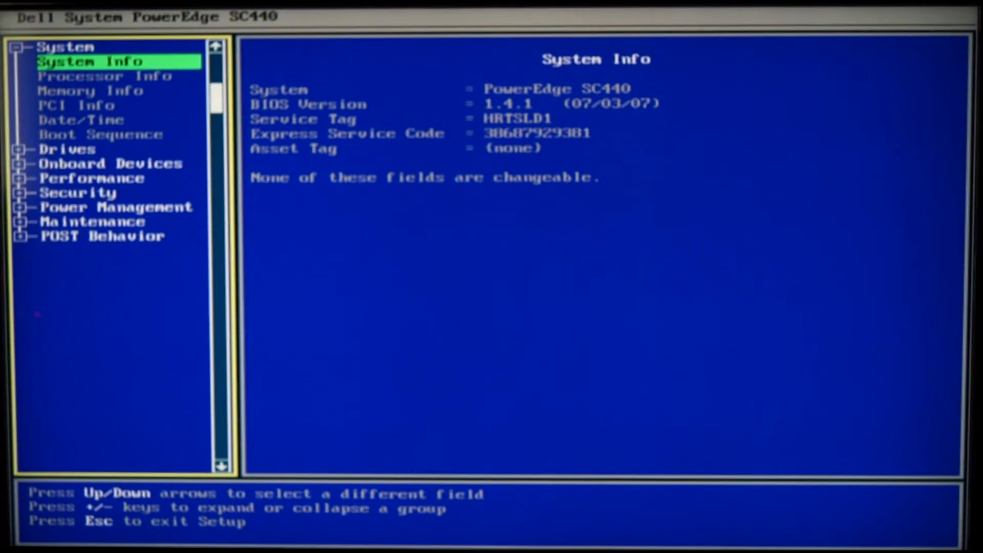
Move down from System information to the Drives group and its Diskette Drive setting (Off).
{"action": "key", "text": "Down"}
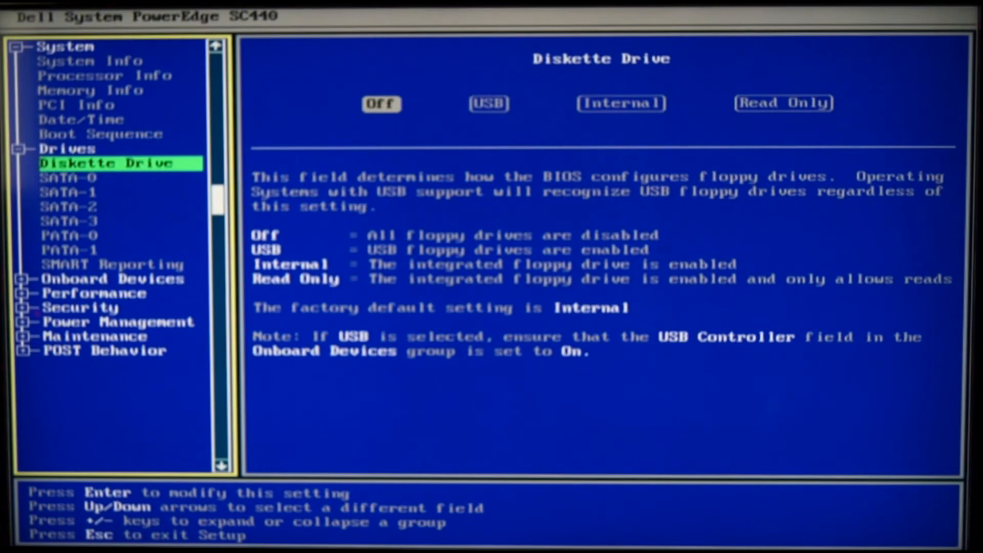
Review the drive settings: SATA-0, SATA-2, PATA-0 and SMART Reporting.
{"action": "key", "text": "Down"}
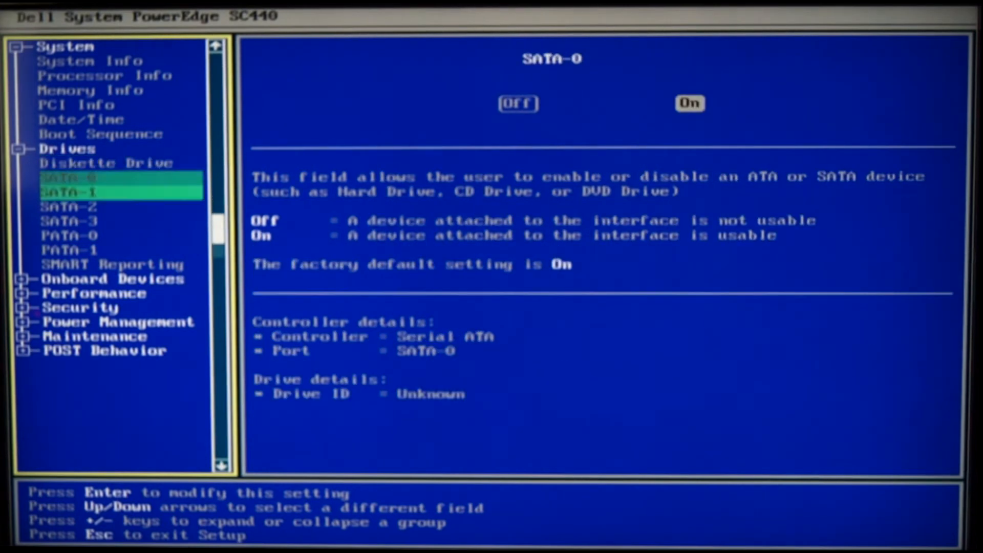
{"action": "key", "text": "Down"}
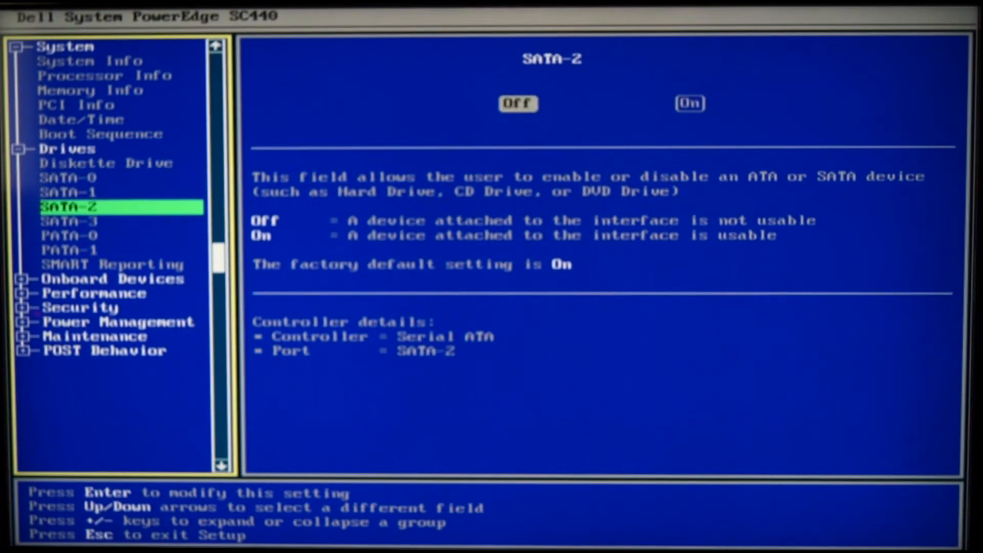
{"action": "key", "text": "Down"}
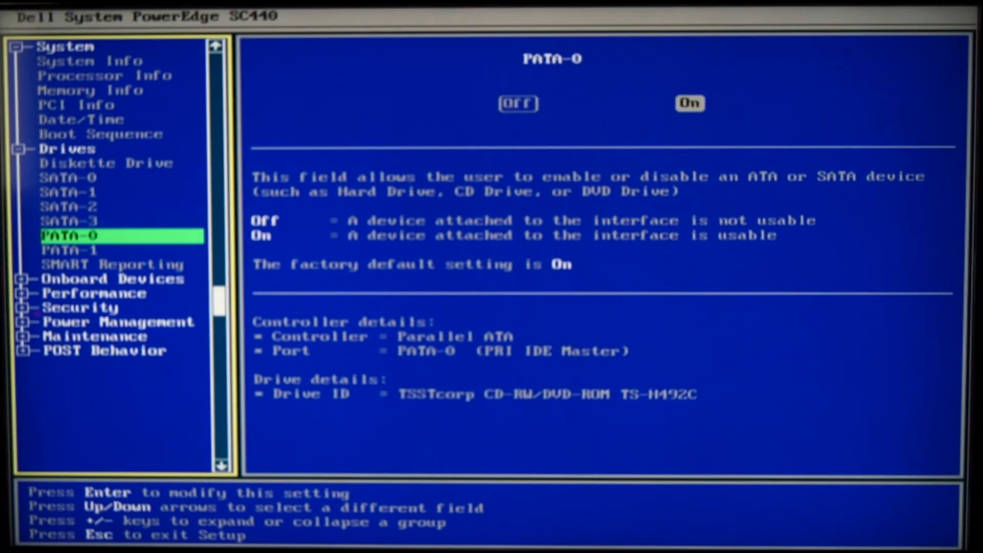
{"action": "key", "text": "Down"}
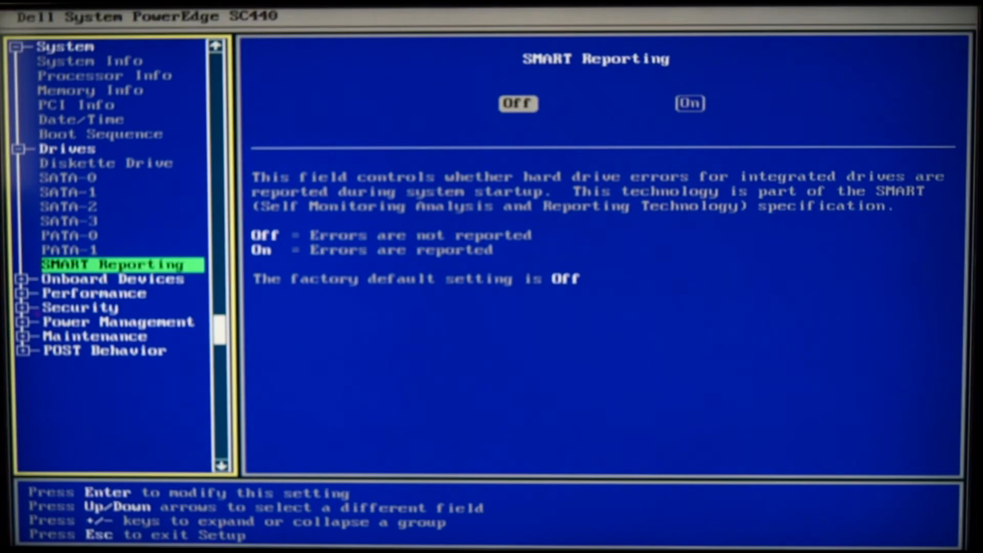
Review Onboard Devices (Serial Port #1) and Performance, then expand the Security group.
{"action": "key", "text": "Down"}
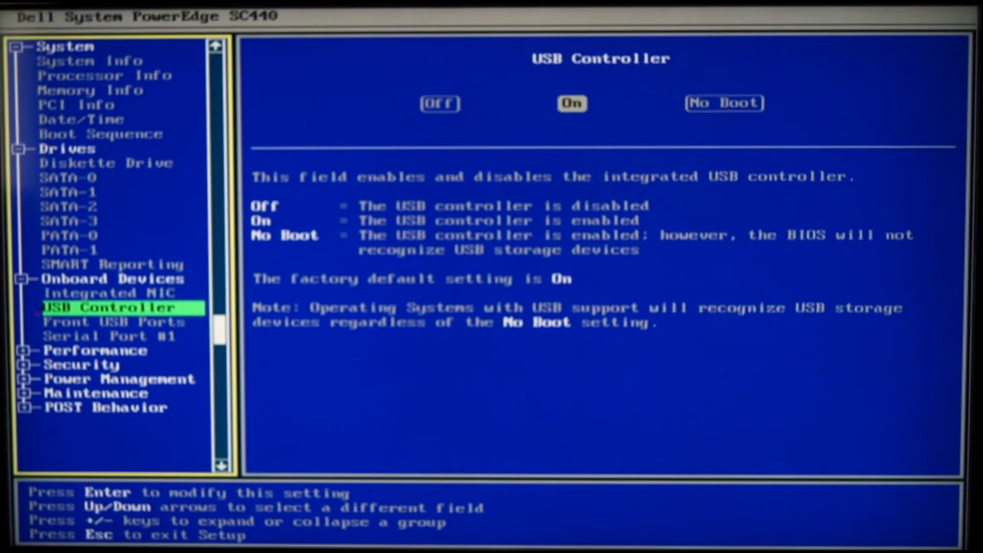
{"action": "key", "text": "Down"}
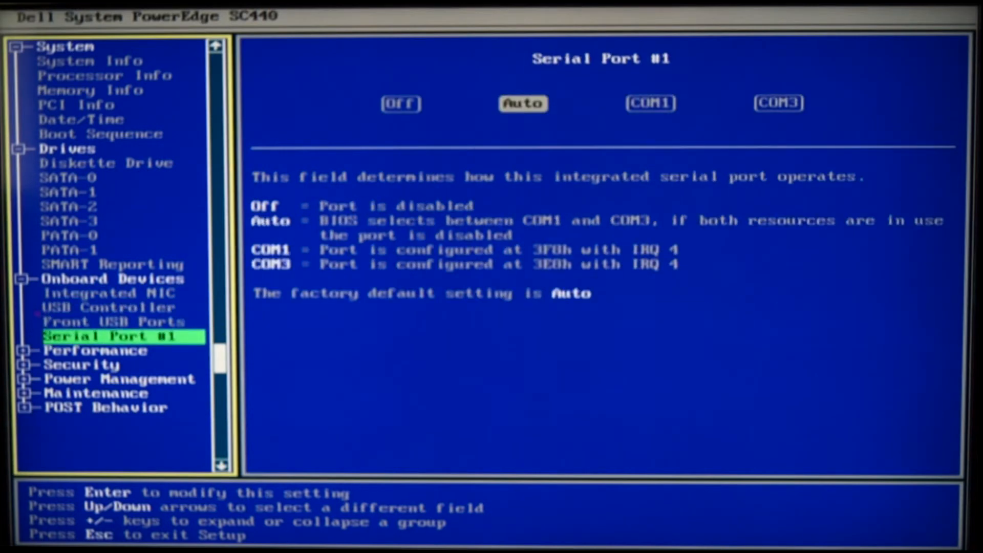
{"action": "key", "text": "Down"}
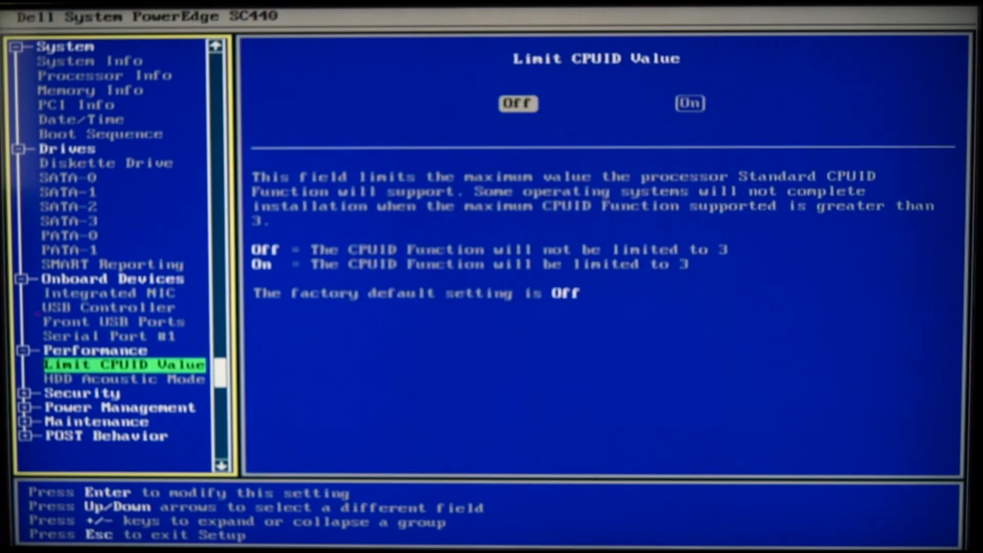
{"action": "key", "text": "Down"}
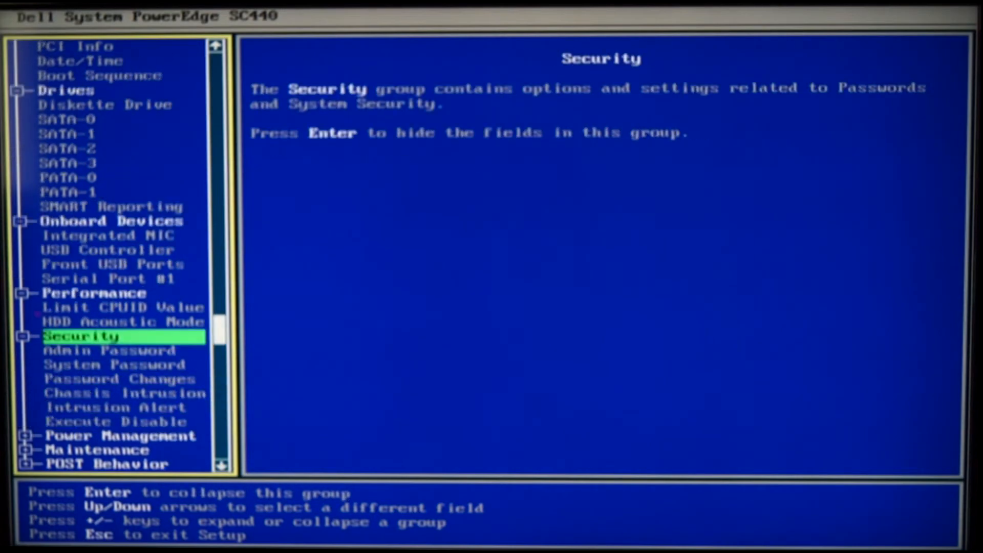
Review Intrusion Alert and Chassis Intrusion without changing them, then expand Power Management.
{"action": "key", "text": "Down"}
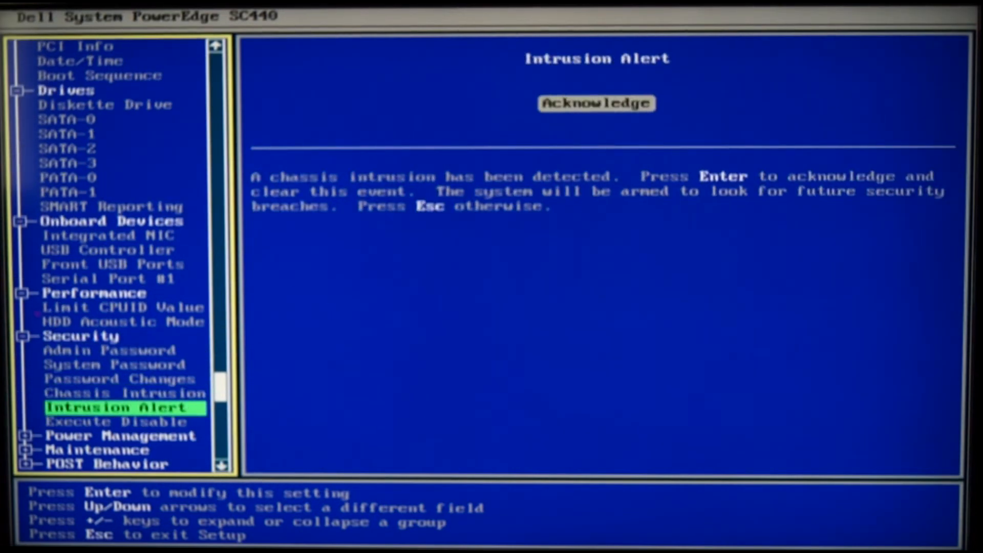
{"action": "key", "text": "Up"}
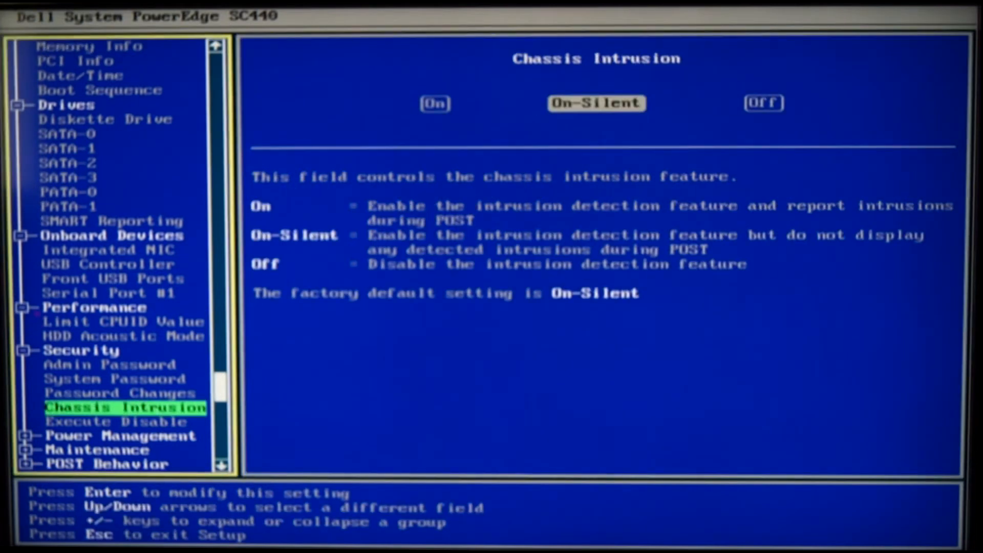
{"action": "key", "text": "Enter"}
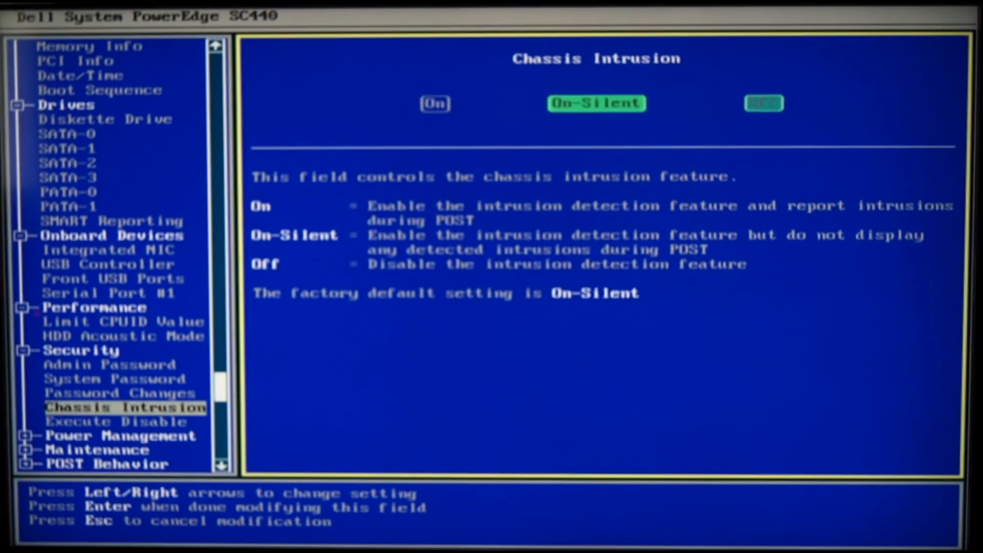
{"action": "key", "text": "Down"}
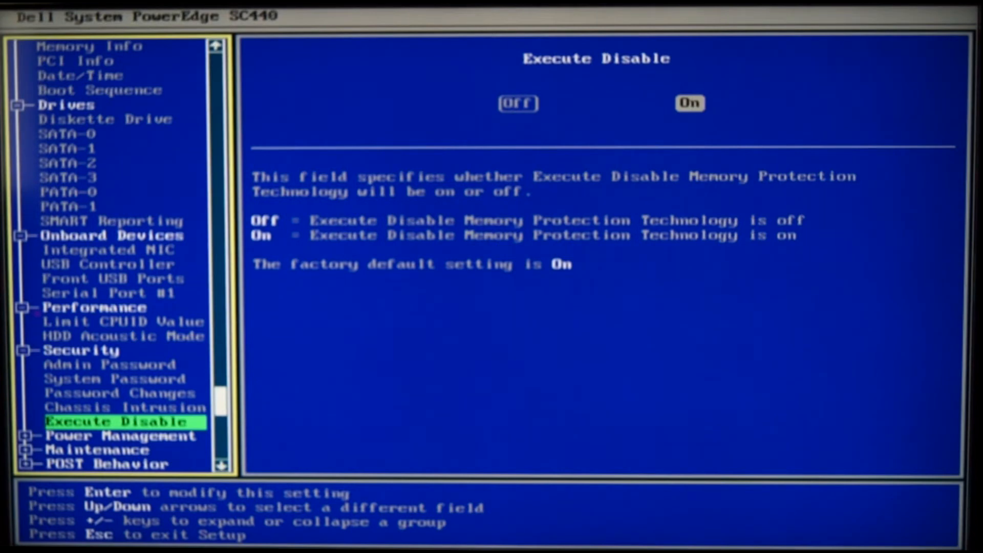
{"action": "key", "text": "Down"}
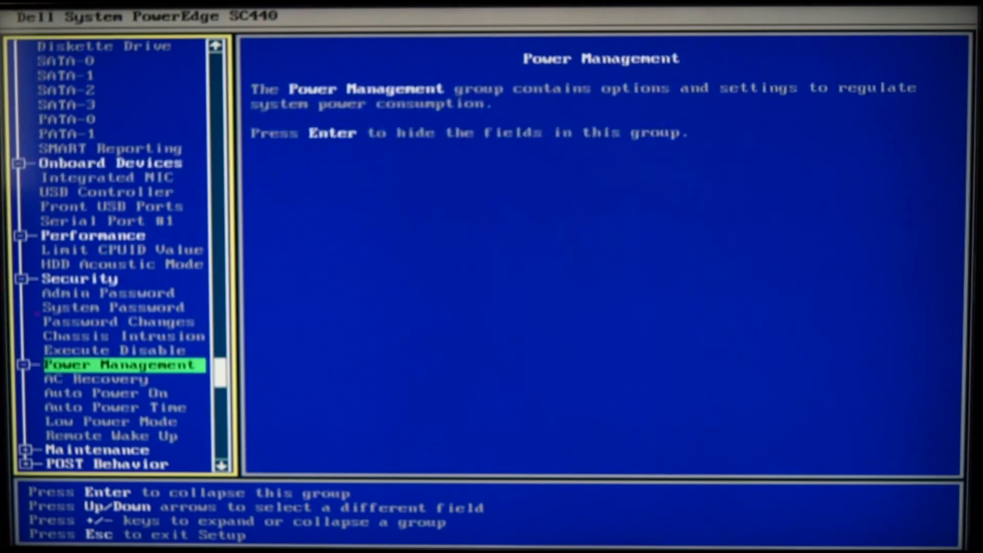
Expand Maintenance and POST Behavior to show the Fast Boot setting (On).
{"action": "key", "text": "Down"}
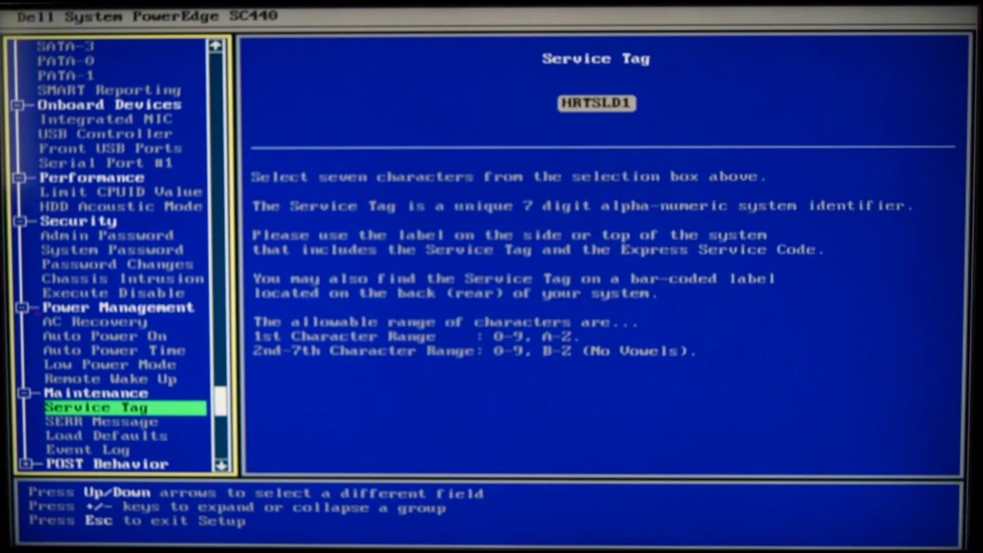
{"action": "key", "text": "Down"}
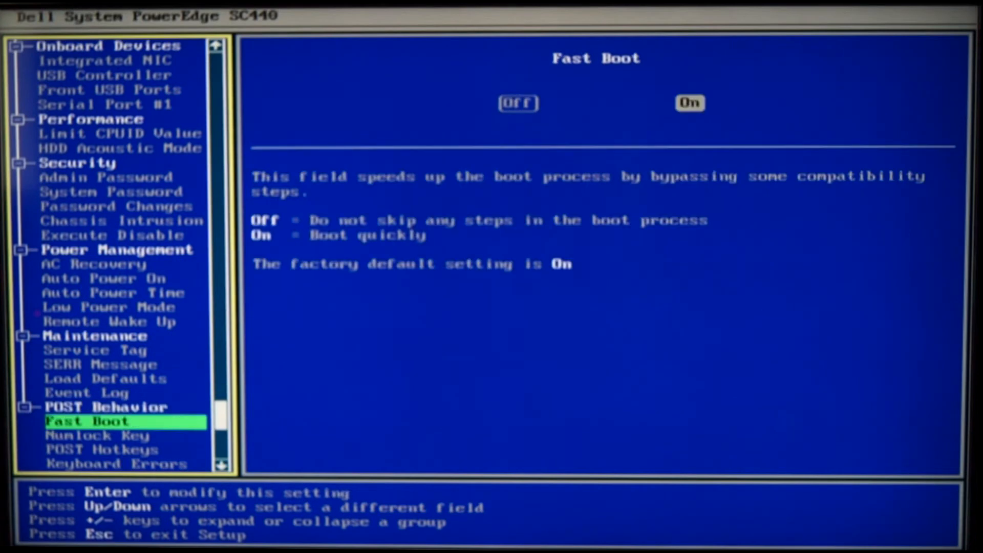
Review Numlock Key, POST Hotkeys and Keyboard Errors, then bring up the Exit confirmation prompt.
{"action": "key", "text": "Down"}
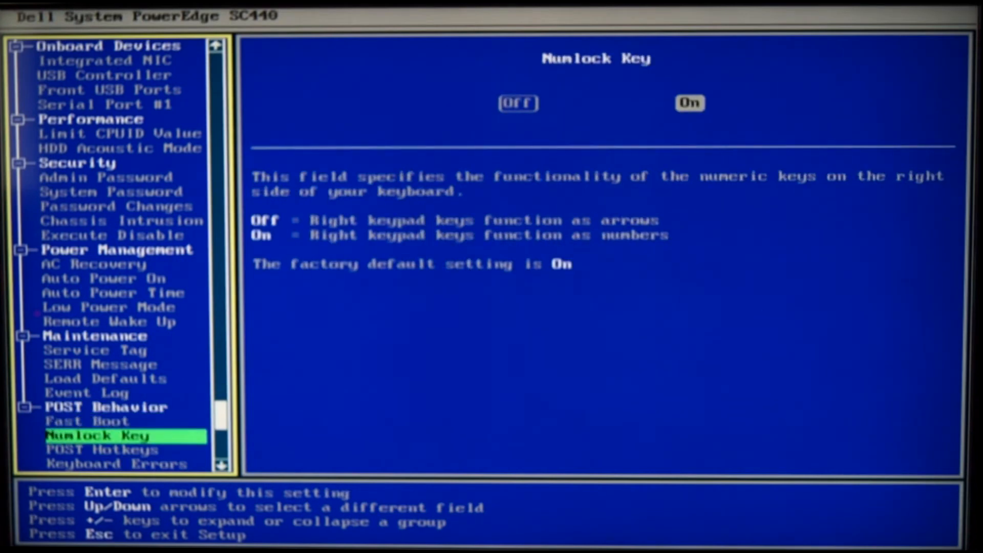
{"action": "key", "text": "Down"}
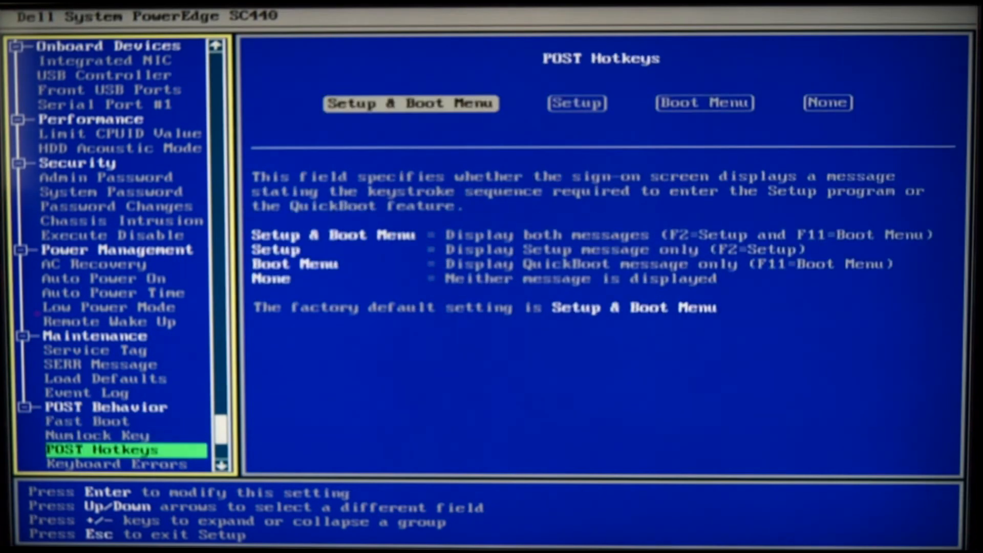
{"action": "key", "text": "Down"}
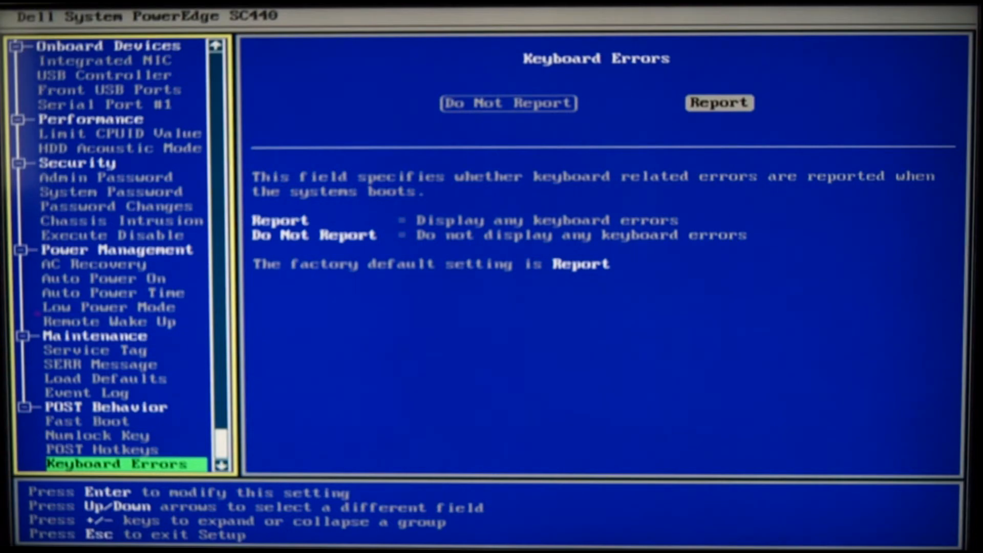
{"action": "key", "text": "Escape"}
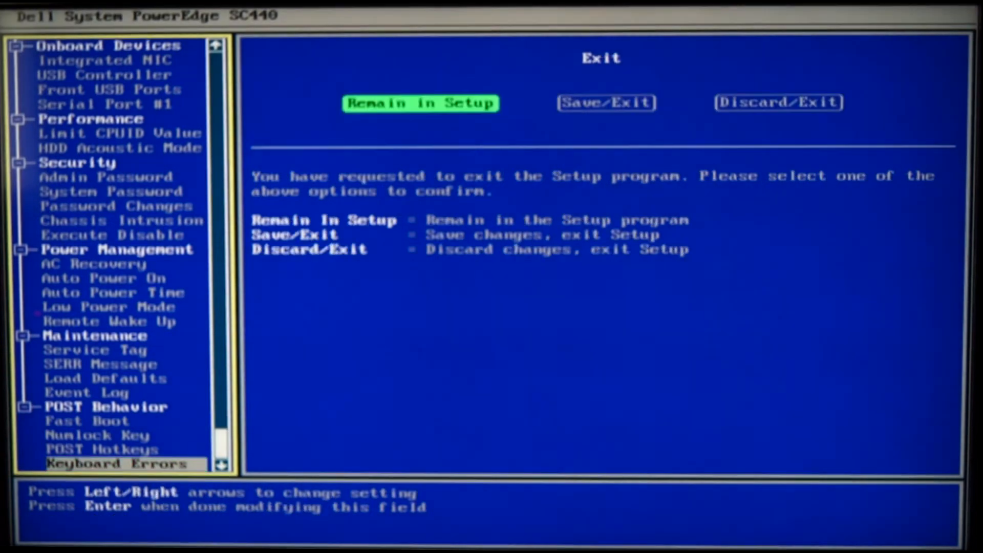